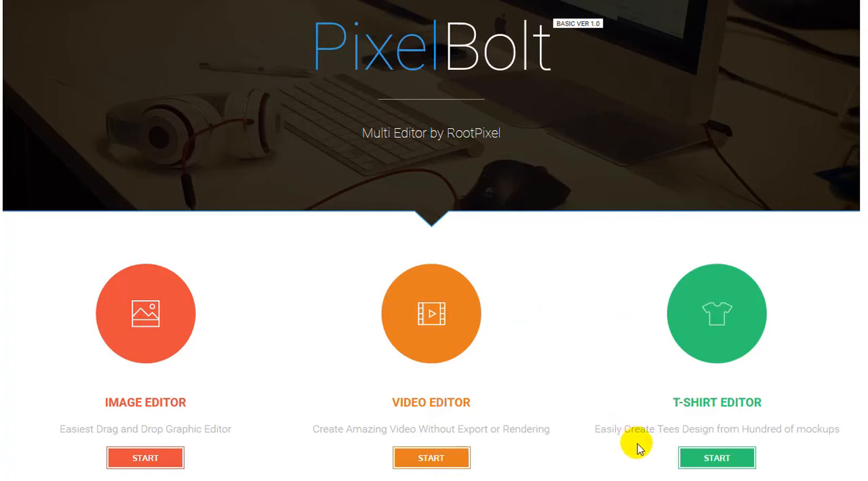
pyautogui.moveTo(537, 371)
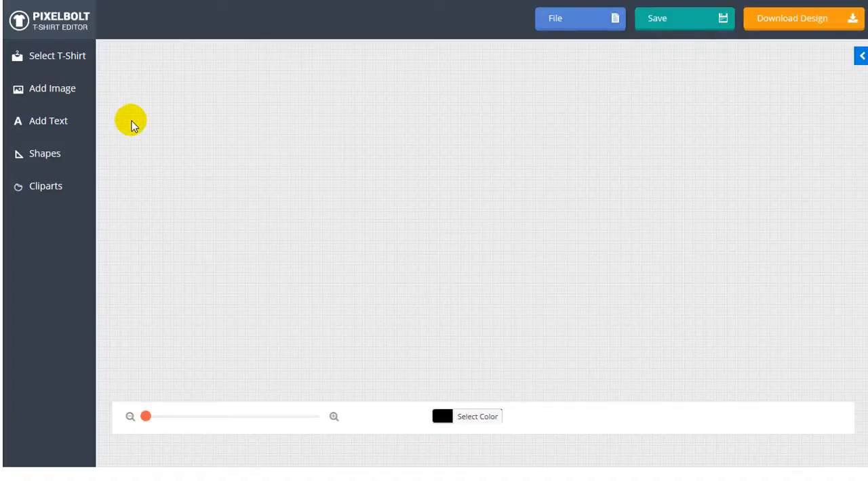
# Put the dark heather tee from Premium Tri Blend Tees onto the canvas.
pyautogui.click(57, 56)
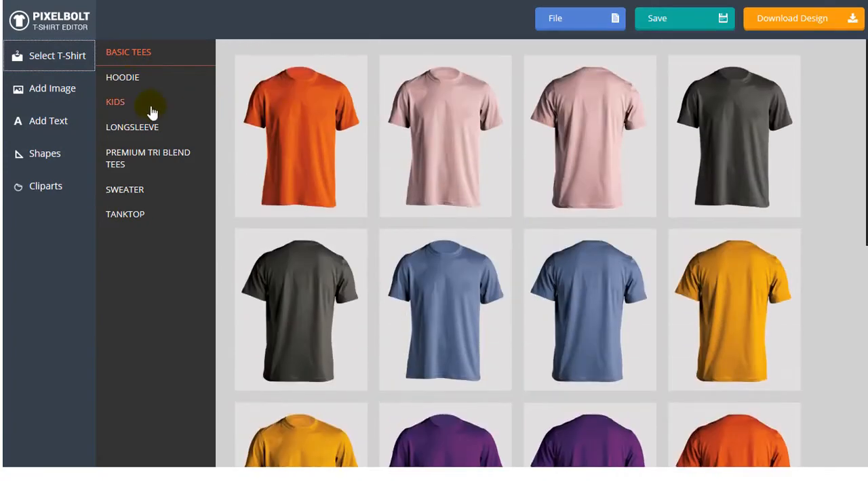
pyautogui.moveTo(119, 76)
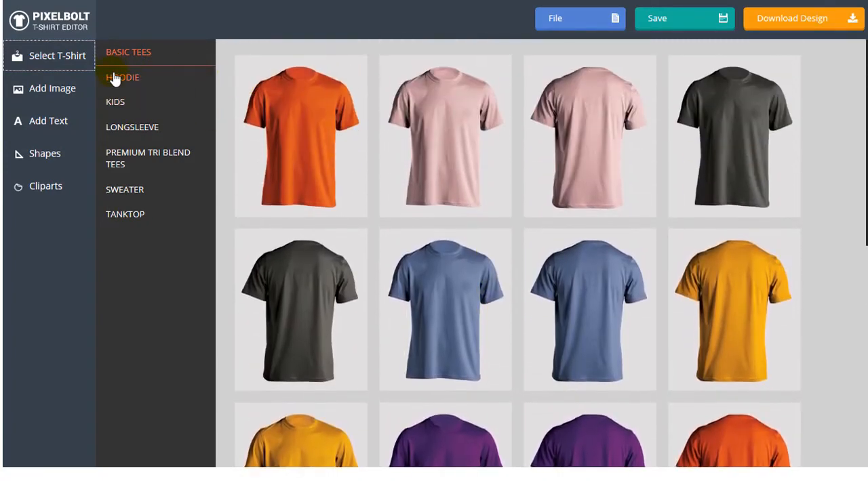
pyautogui.click(115, 101)
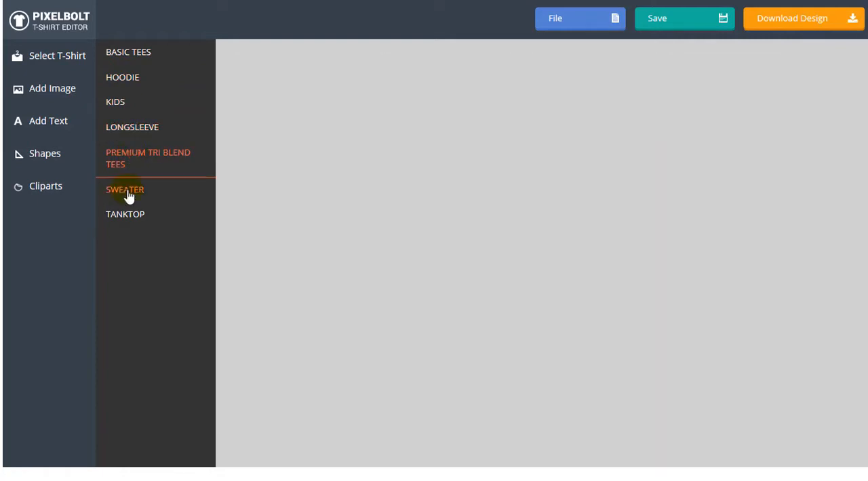
pyautogui.click(125, 215)
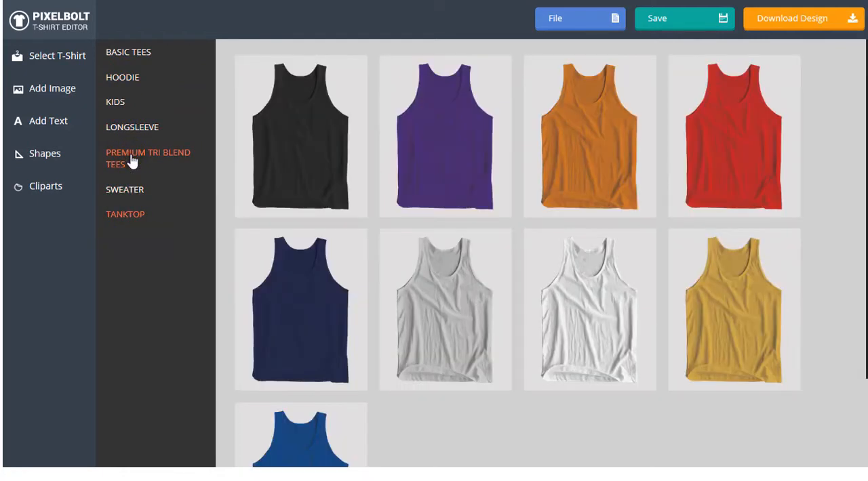
pyautogui.click(148, 158)
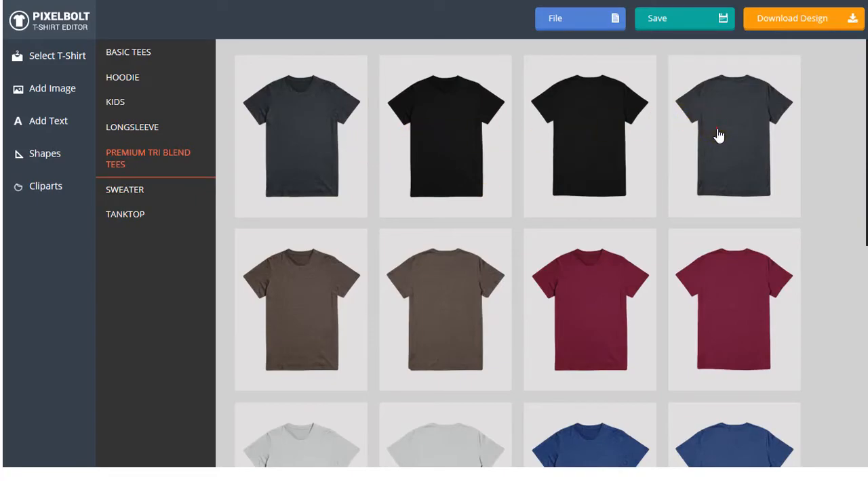
pyautogui.click(734, 136)
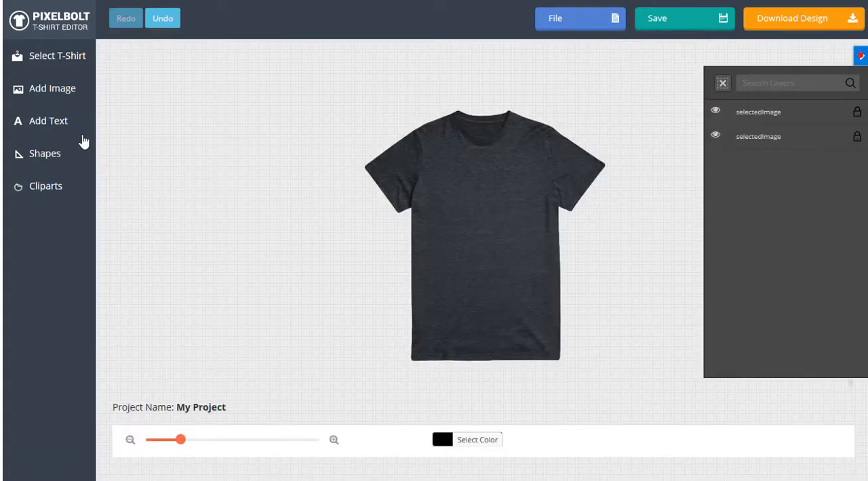
# Add the multicolour upward-arrow Business Logo clipart to the tee front, then deselect it.
pyautogui.click(46, 186)
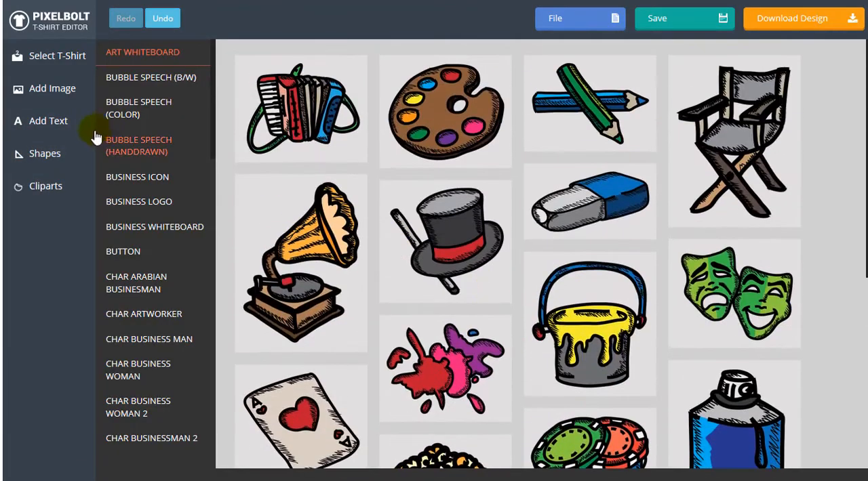
pyautogui.click(139, 201)
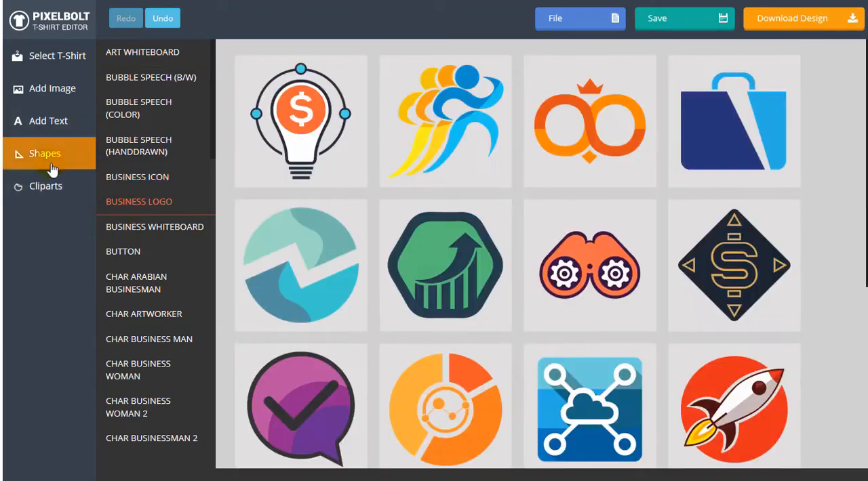
pyautogui.click(45, 186)
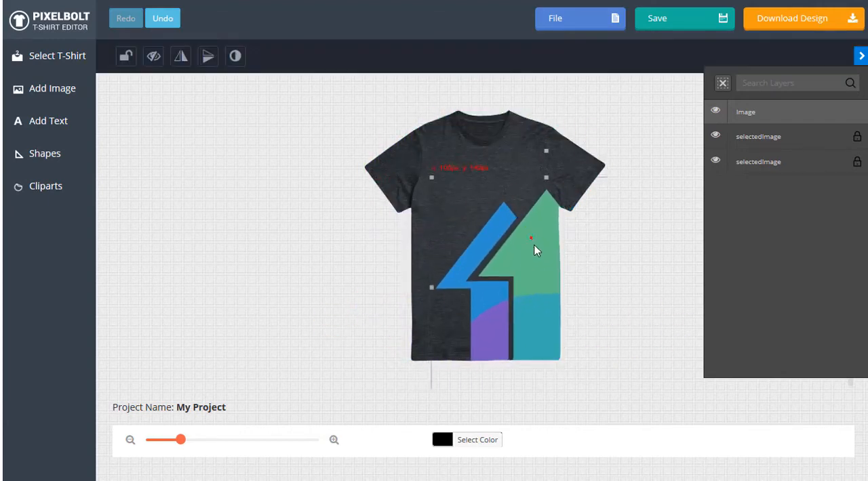
pyautogui.click(715, 112)
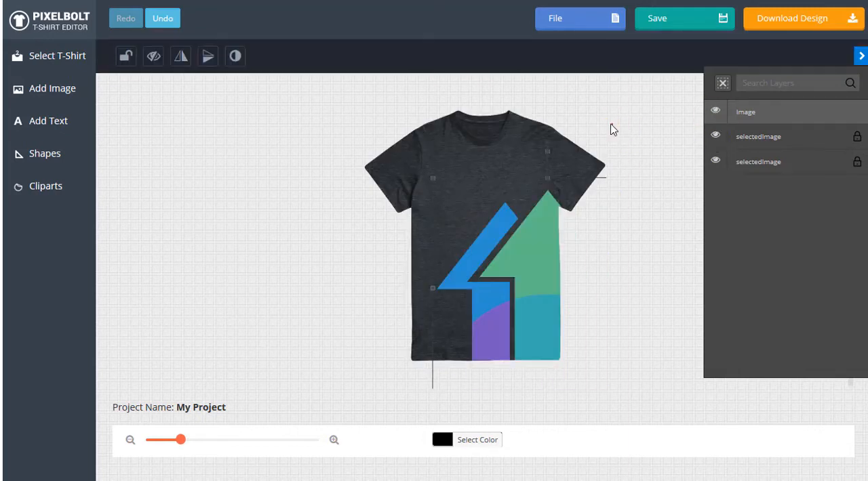
# Add 'MY FIRST TEES' text in yellow with Font Style weight 700.
pyautogui.click(49, 120)
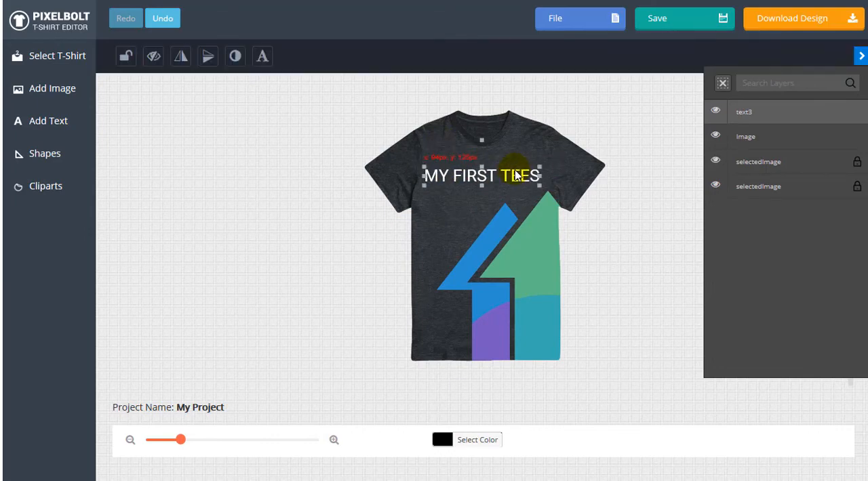
pyautogui.click(262, 56)
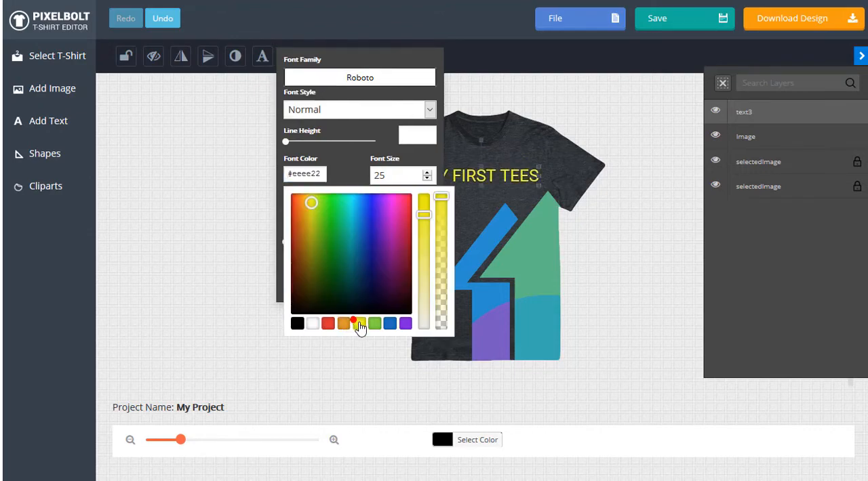
pyautogui.click(429, 109)
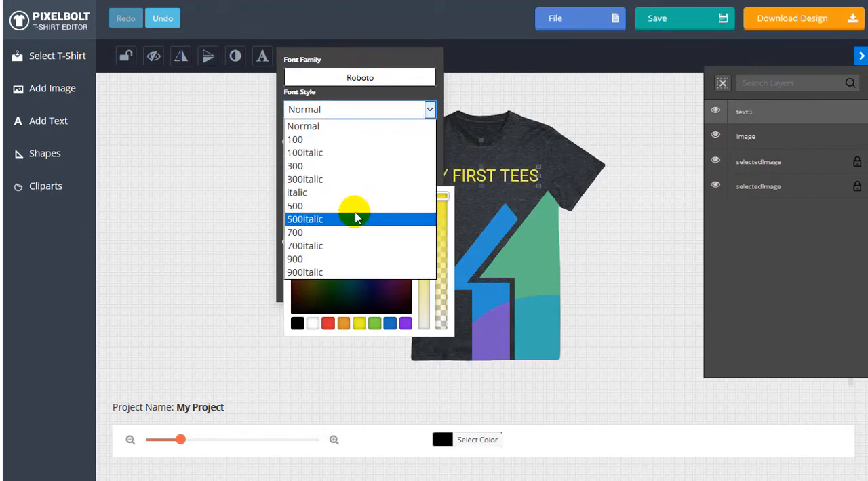
pyautogui.click(304, 218)
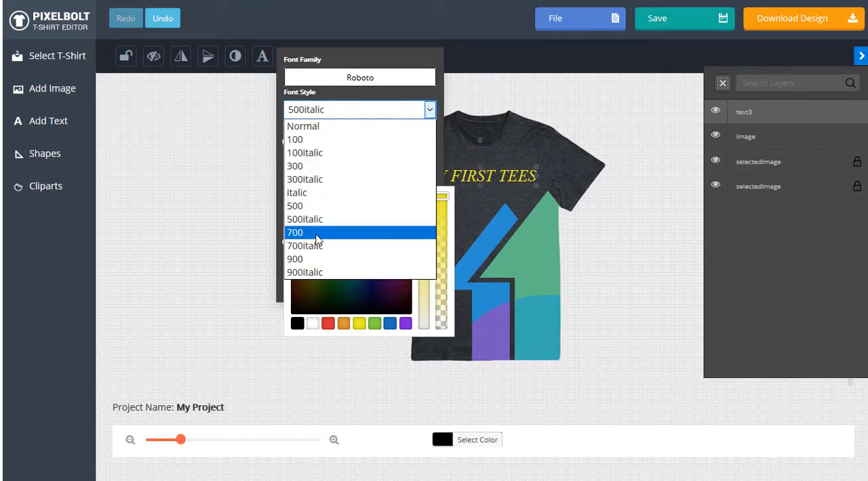
pyautogui.click(295, 232)
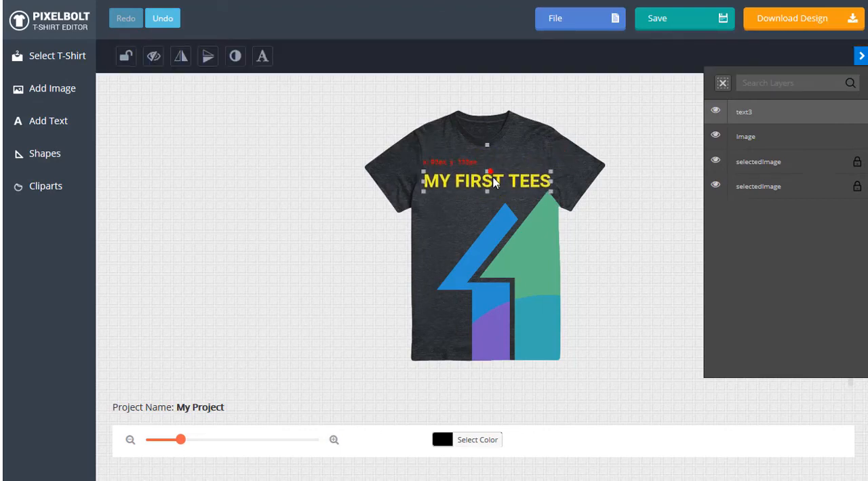
# Download the design as an original-size PNG file.
pyautogui.click(312, 141)
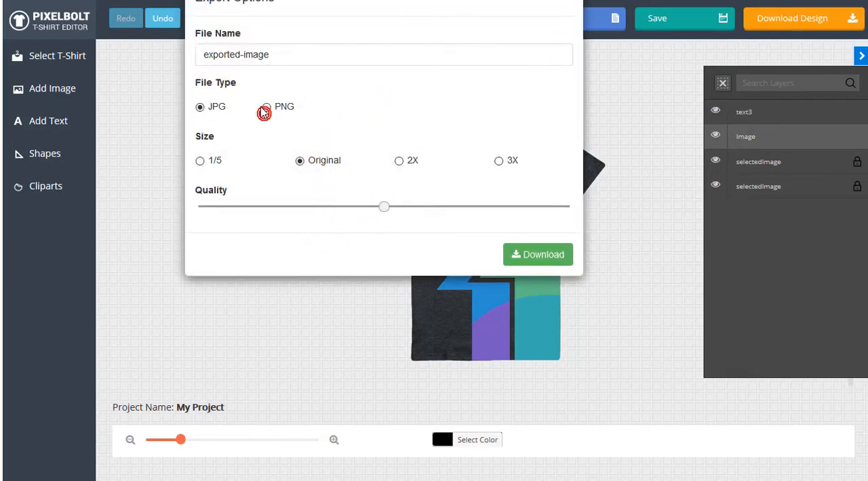
pyautogui.click(266, 107)
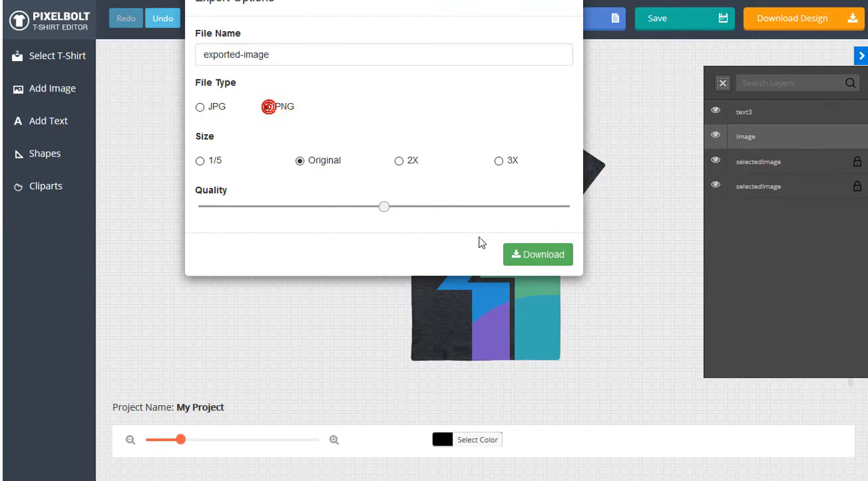
pyautogui.moveTo(589, 256)
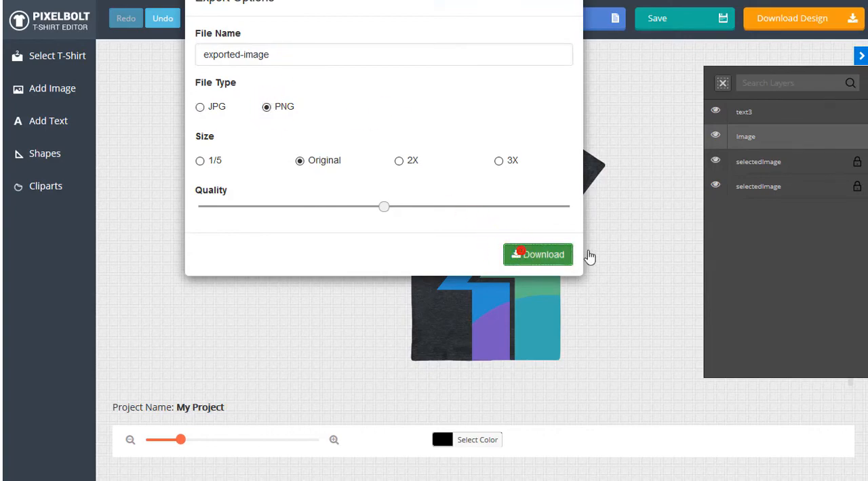
pyautogui.click(538, 254)
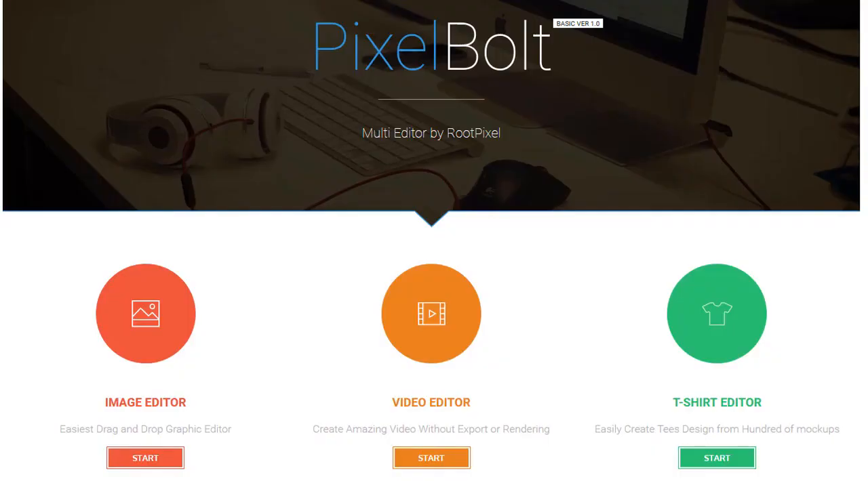
pyautogui.moveTo(537, 371)
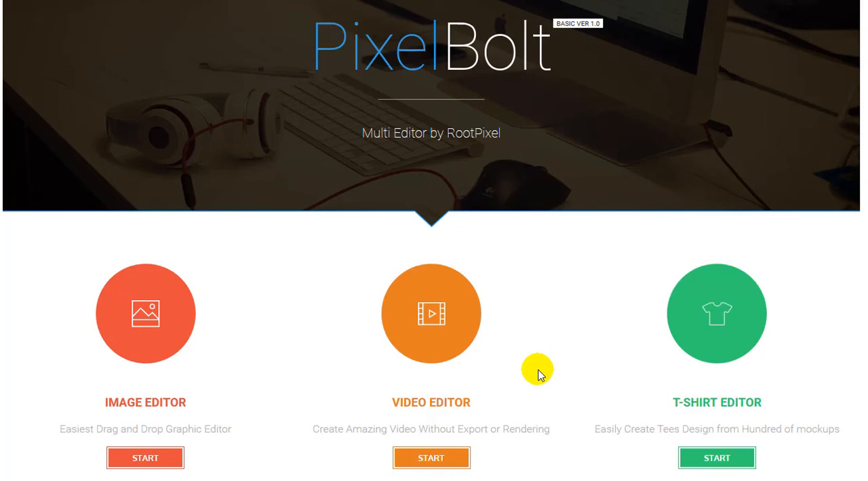
pyautogui.moveTo(538, 371)
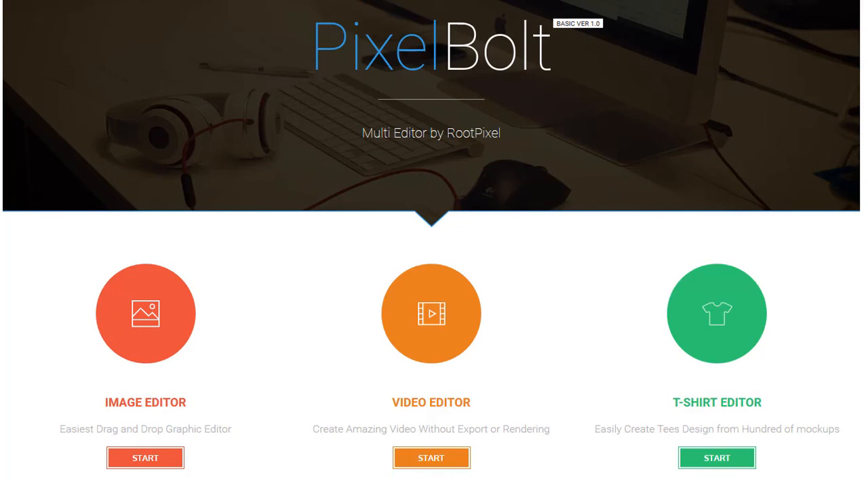